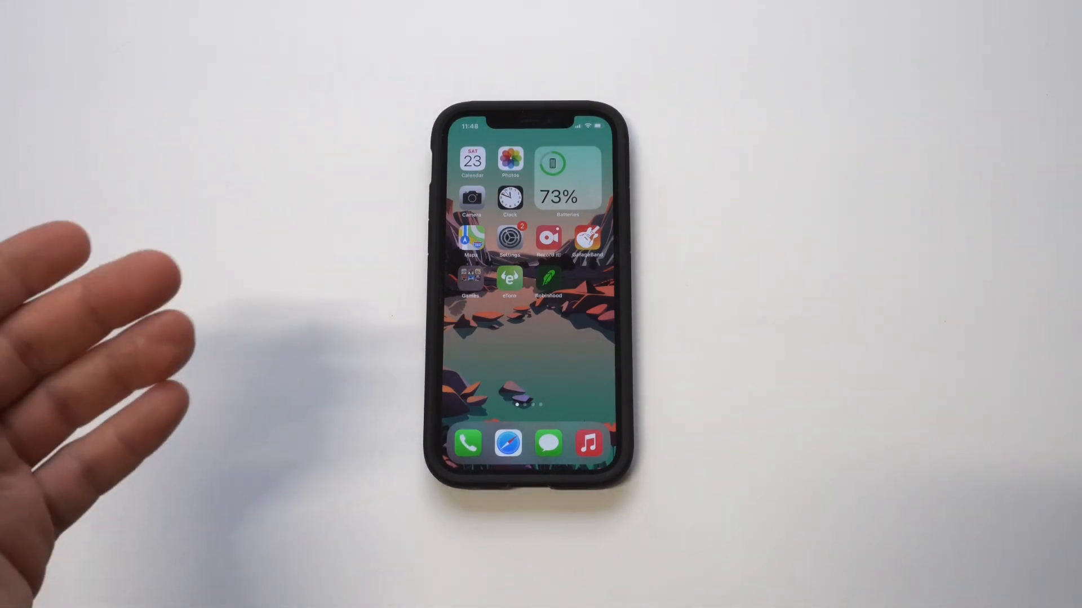
Step: Launch eToro on the iPhone to show the portfolio holding TRX
left_click(509, 279)
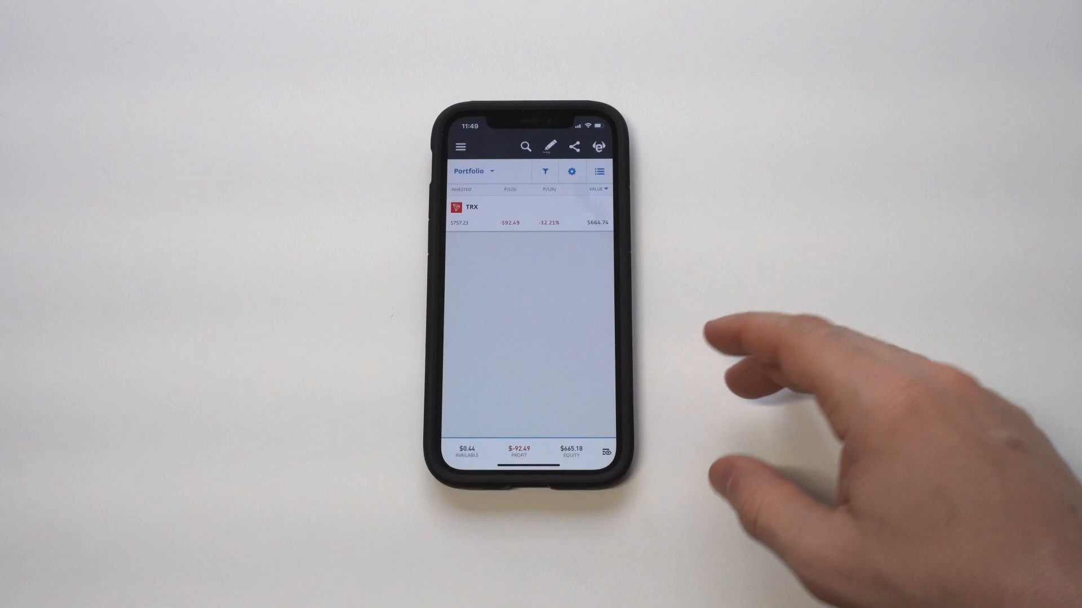
mouse_move(863, 311)
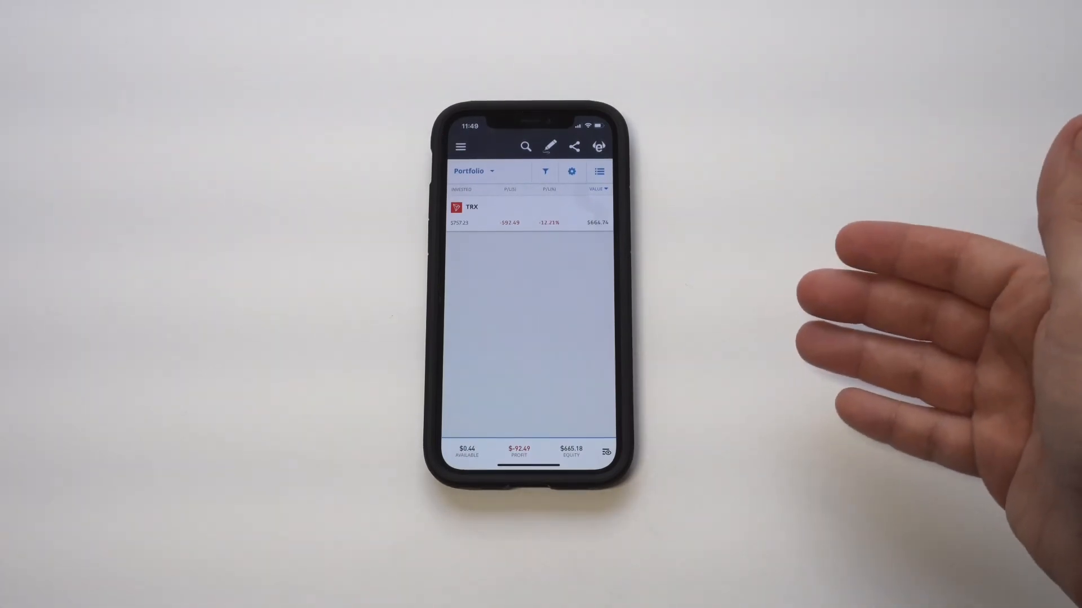
mouse_move(897, 310)
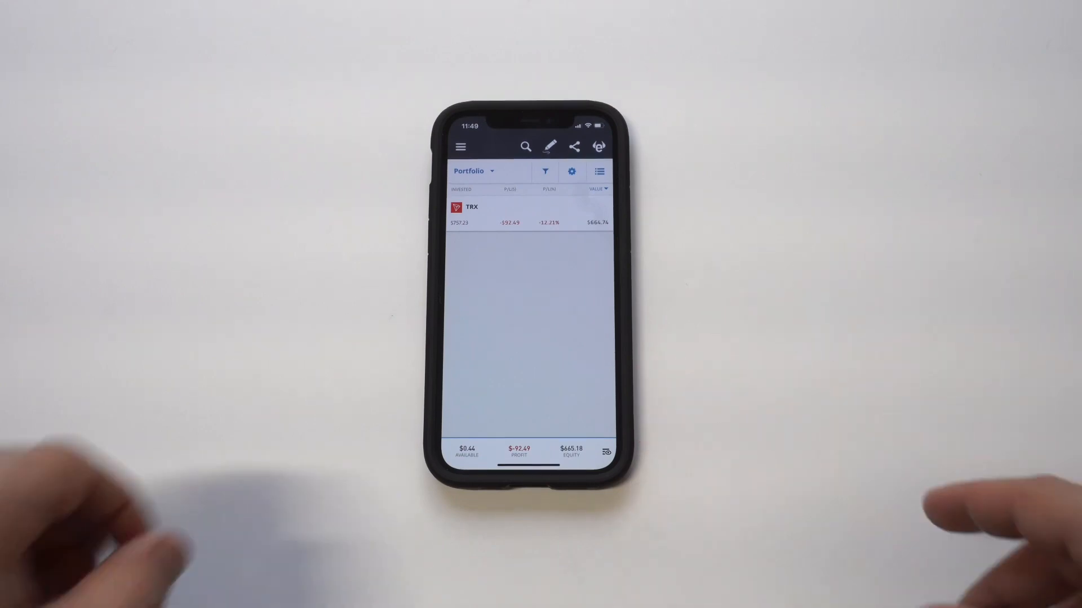
Step: From My Watchlist, open Ethereum and scroll through its Stats overview
left_click(460, 146)
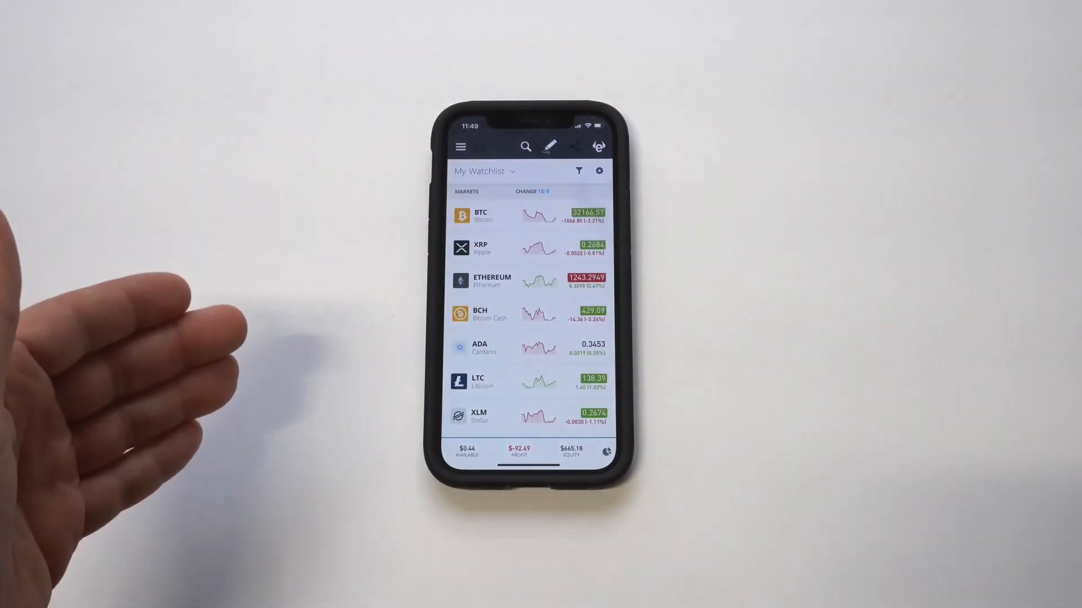
left_click(505, 248)
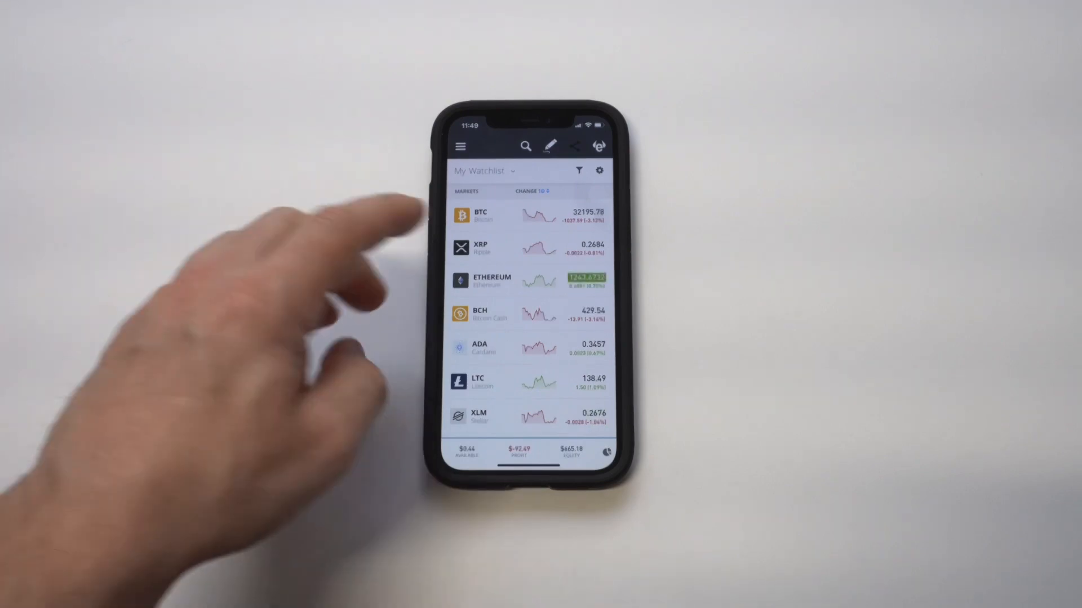
left_click(506, 282)
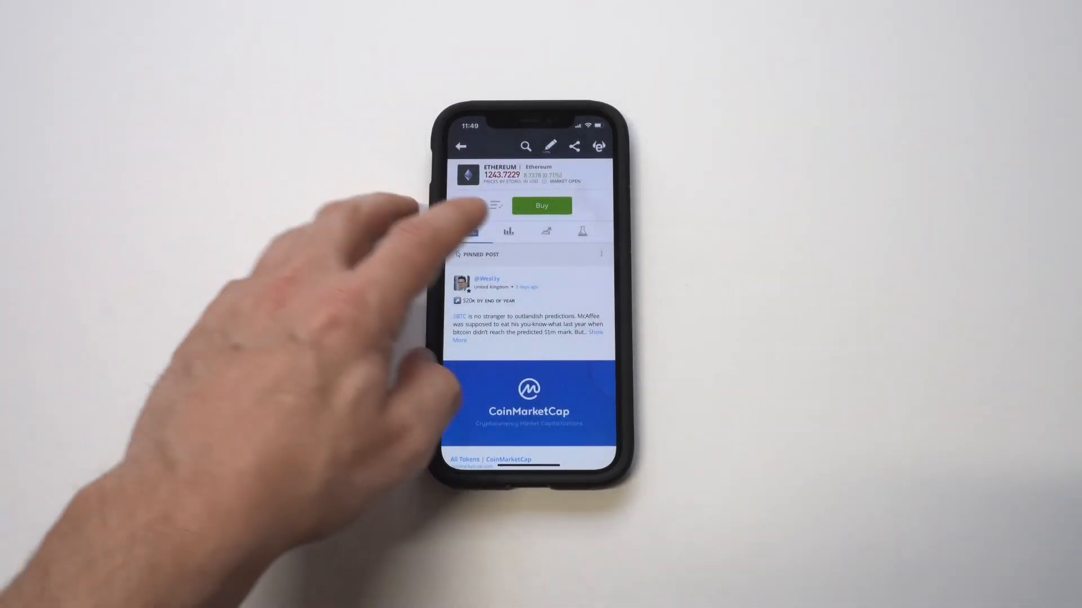
left_click(510, 231)
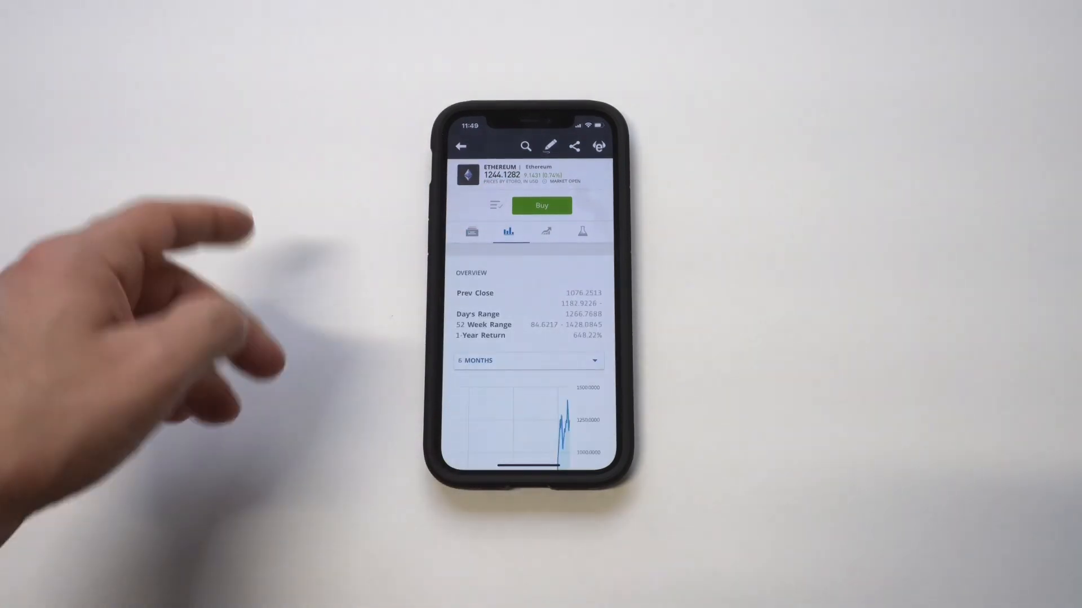
scroll("down", 3)
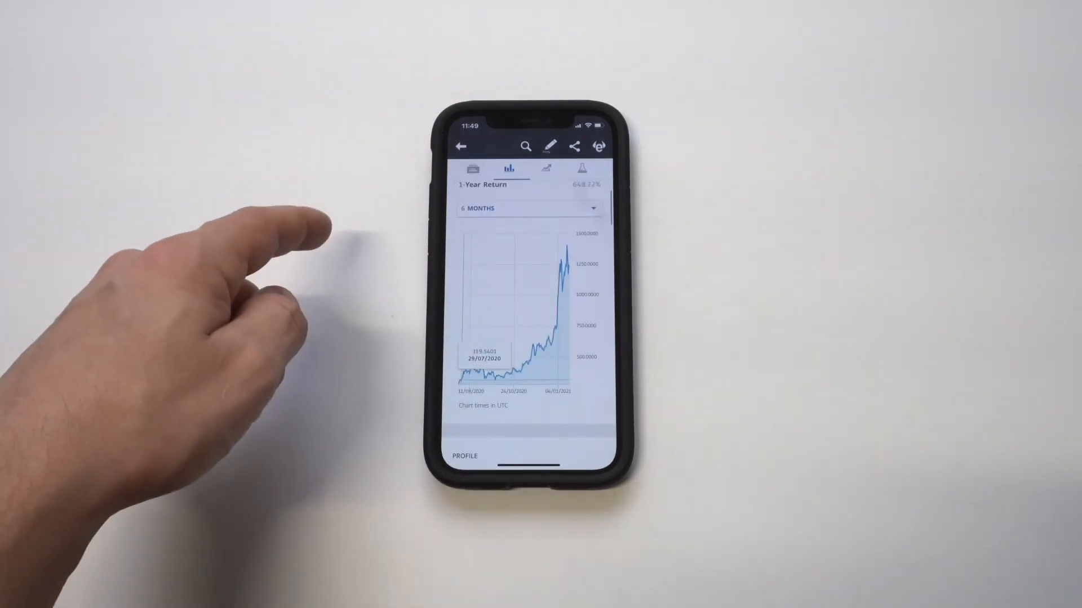
scroll("down", 3)
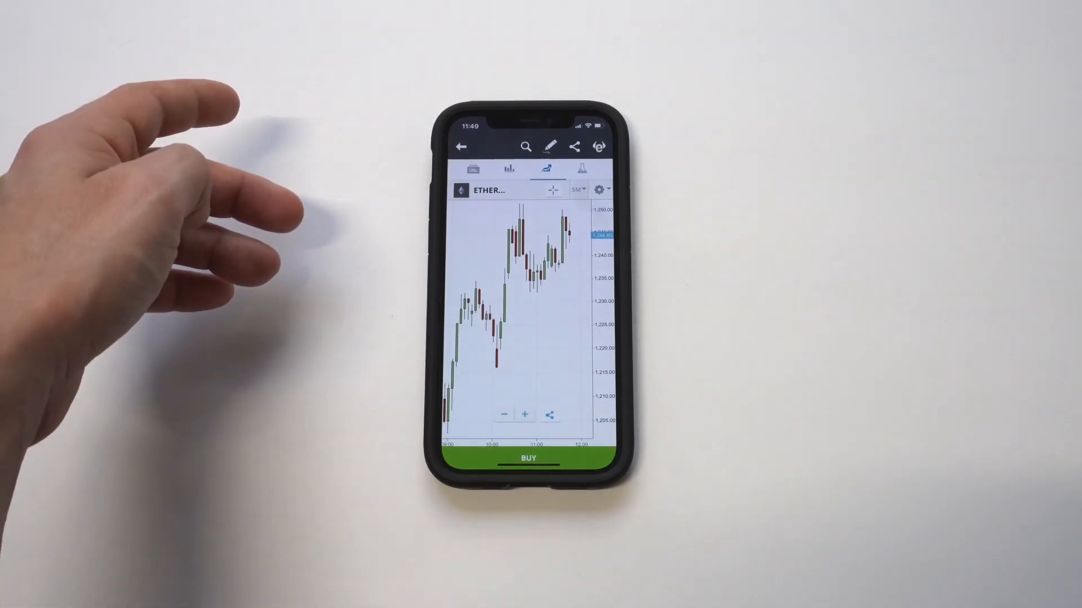
Step: View Ethereum's chart time intervals and community feed, then go back to My Watchlist
left_click(575, 190)
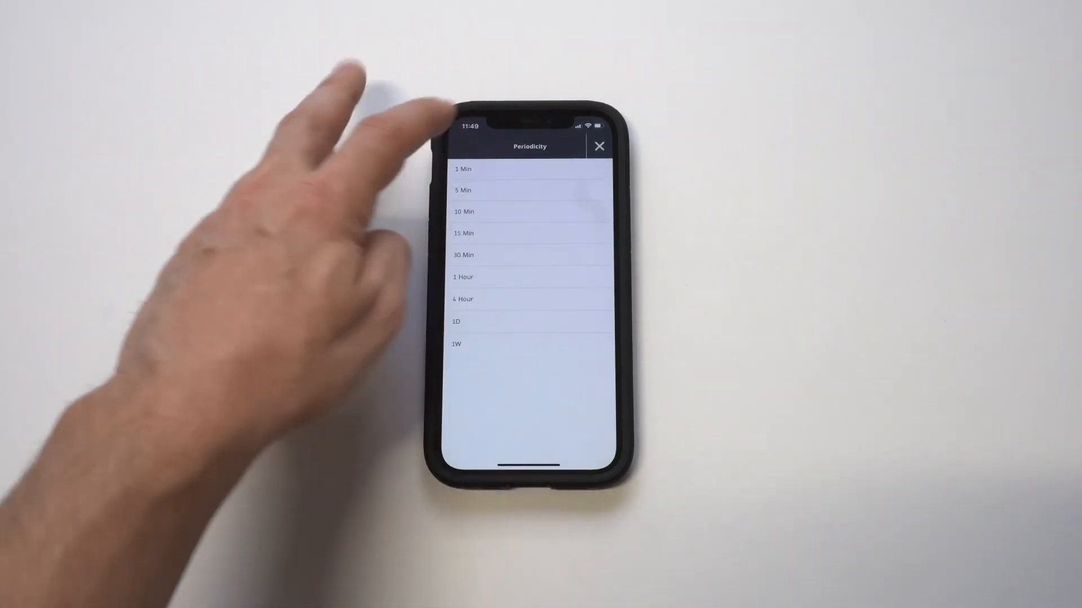
left_click(599, 146)
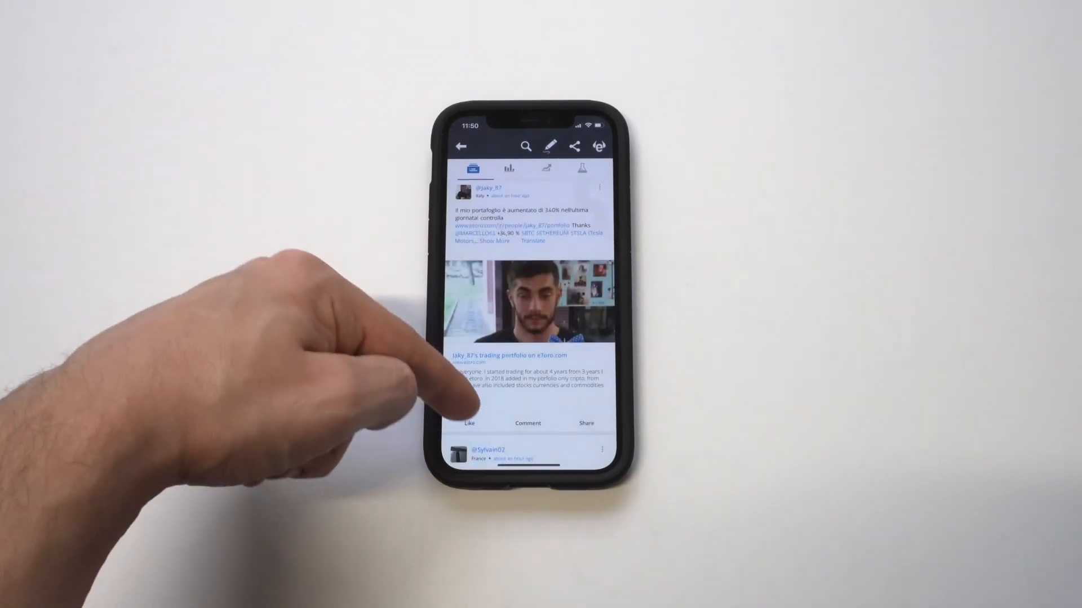
left_click(468, 423)
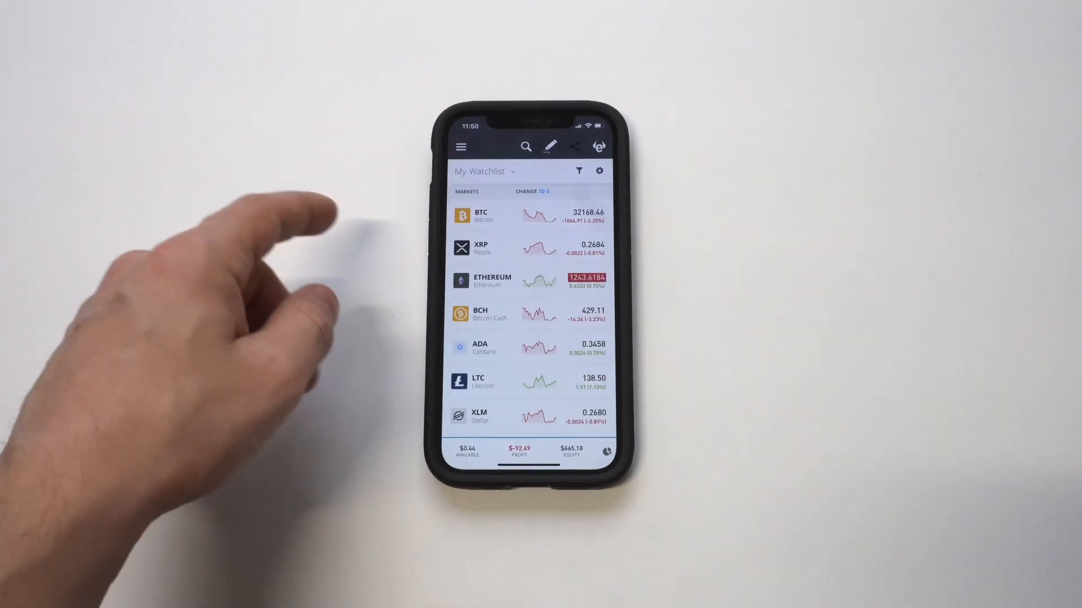
Step: Scroll up the etoro.com watchlist page to see the coin list
scroll("up", 3)
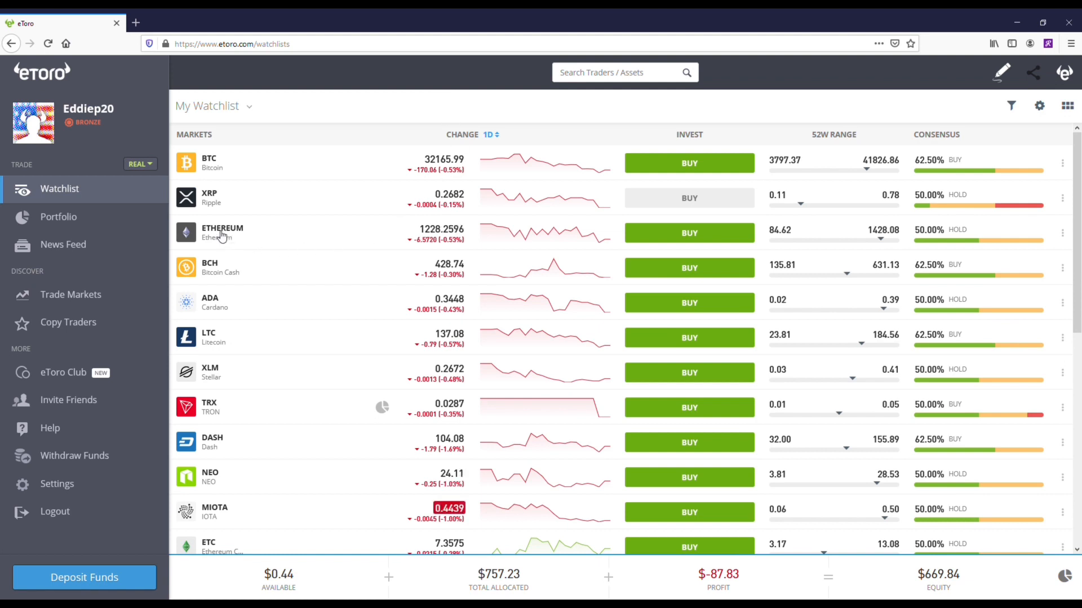
left_click(222, 233)
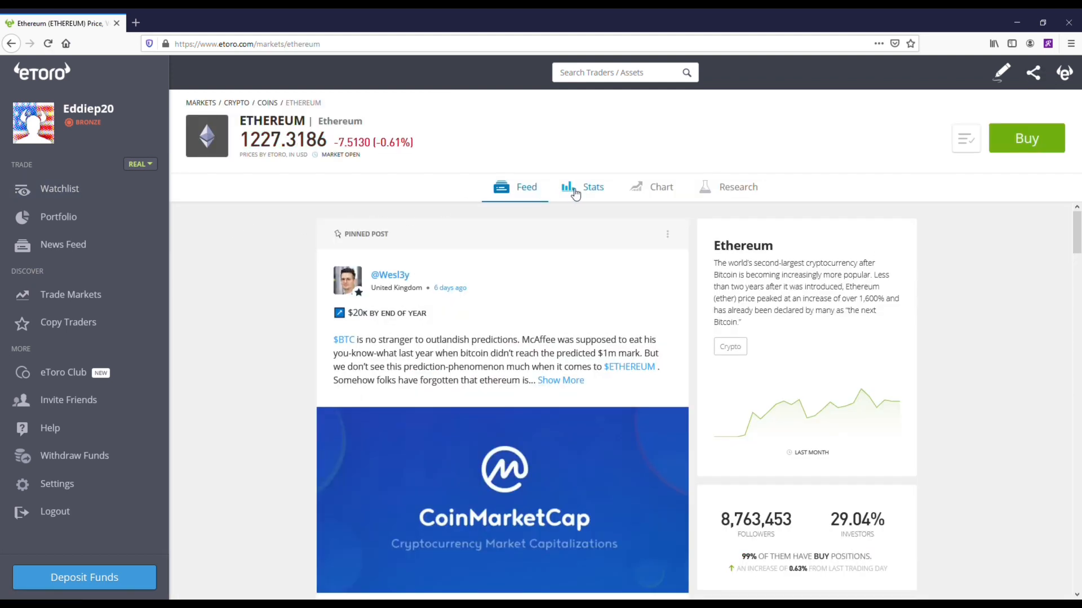
mouse_move(583, 187)
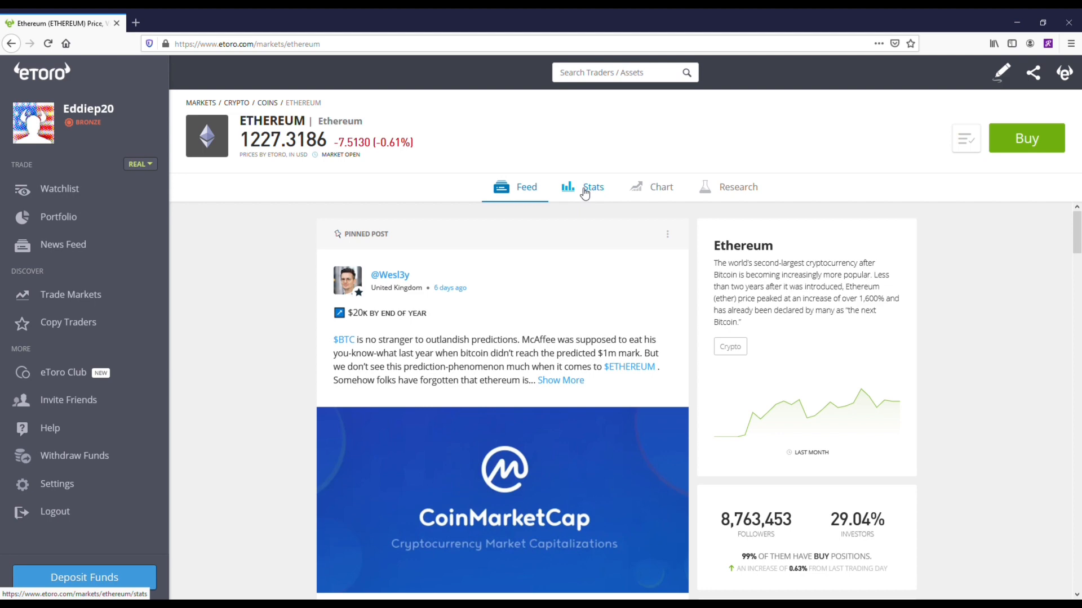
left_click(592, 187)
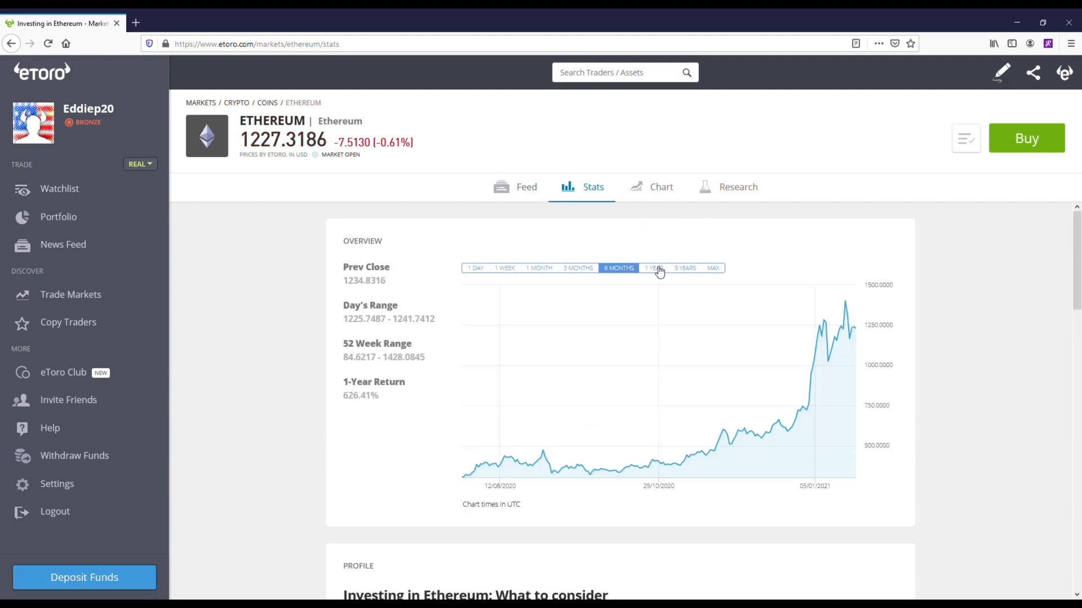
left_click(653, 267)
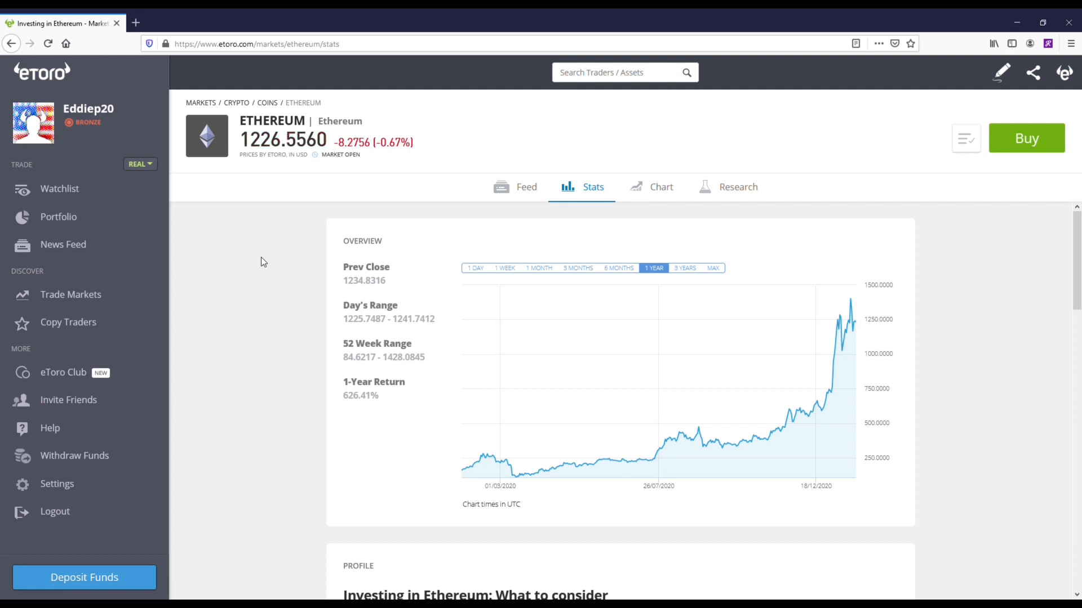
mouse_move(271, 266)
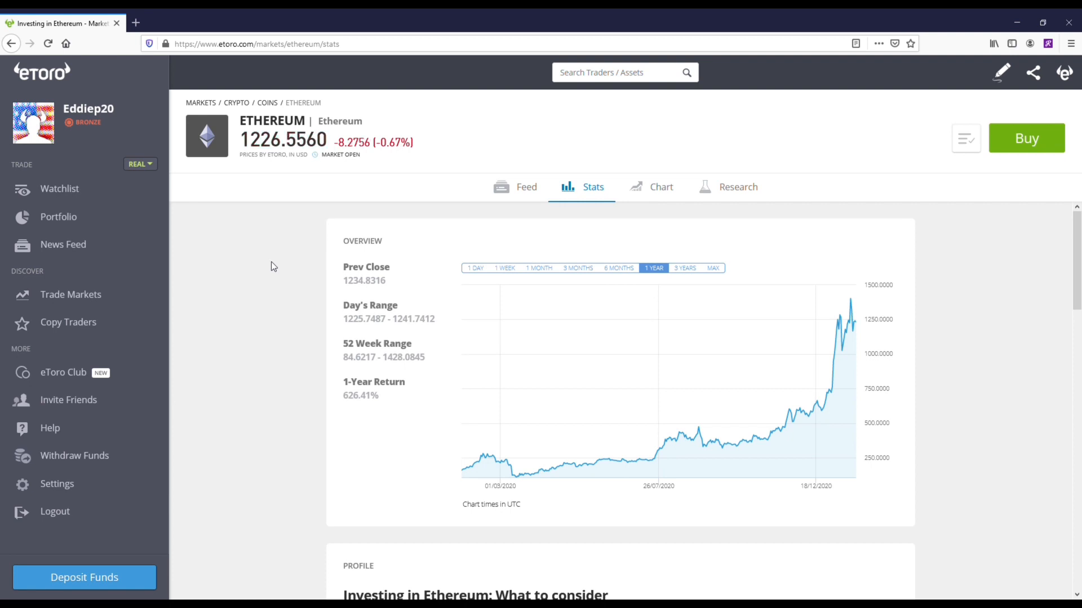
mouse_move(93, 193)
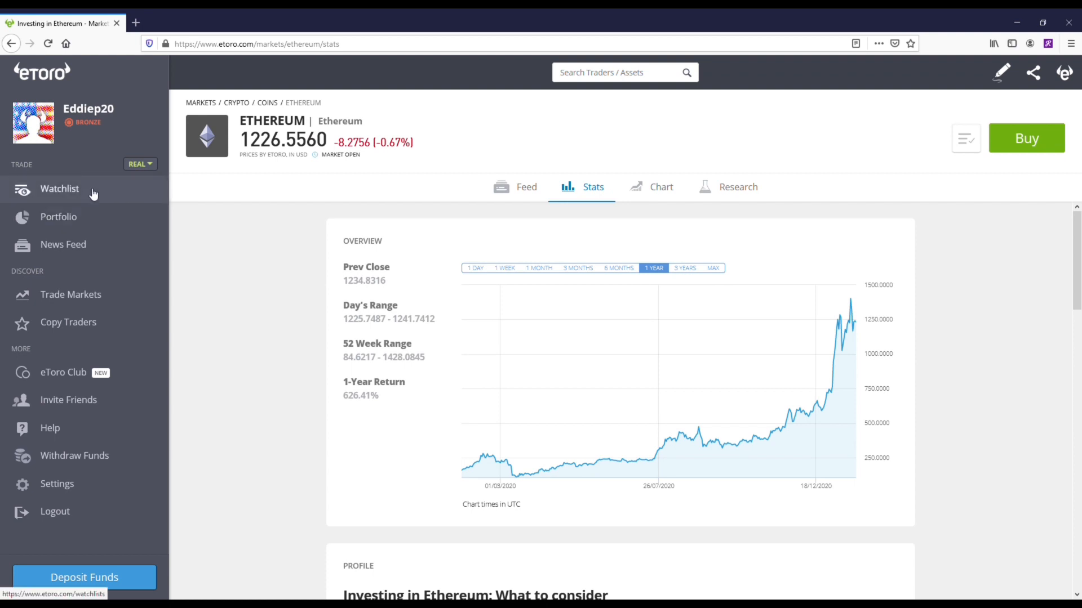
left_click(59, 188)
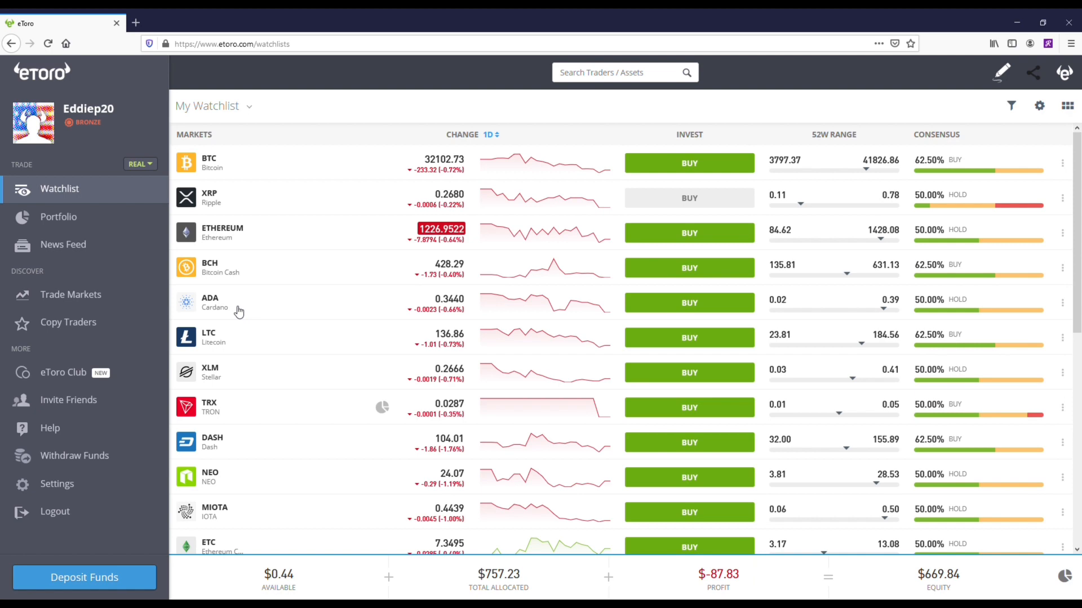
Step: View Cardano's Stats with a one-year chart, then return to Watchlist
left_click(211, 302)
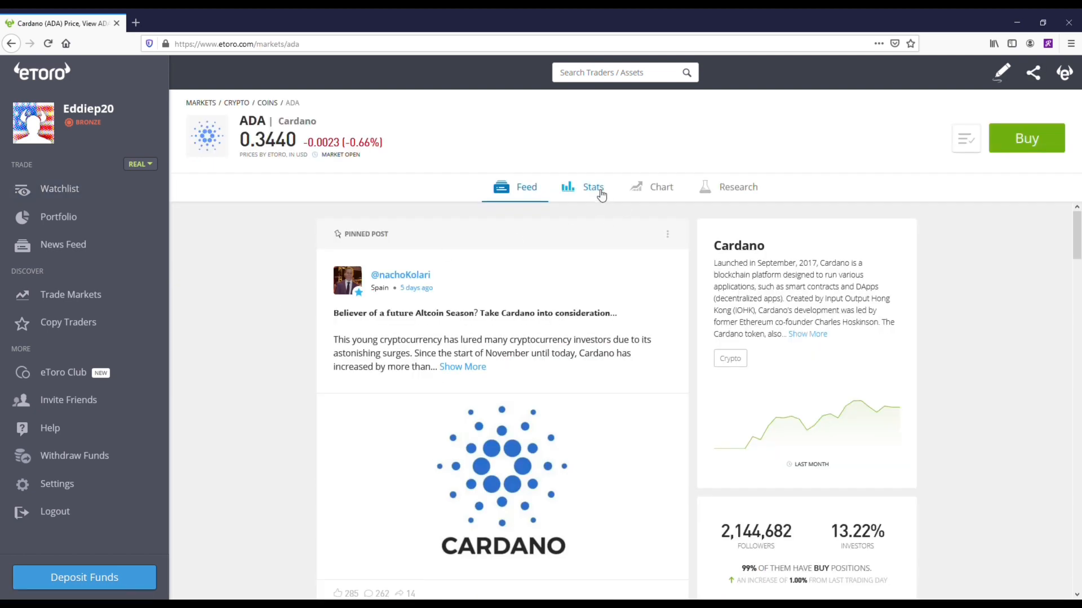
left_click(592, 187)
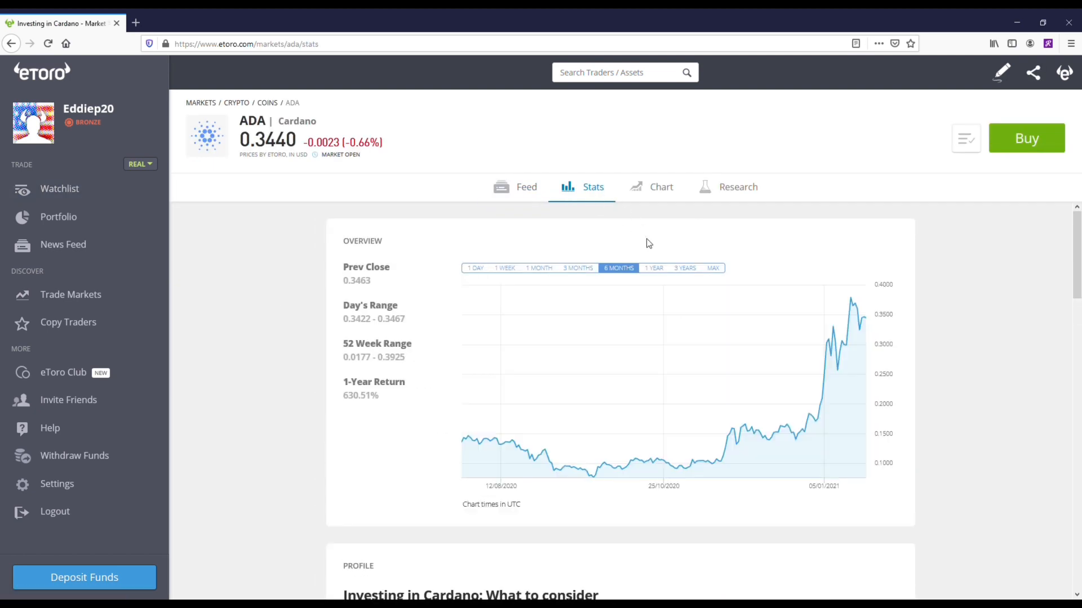
left_click(653, 268)
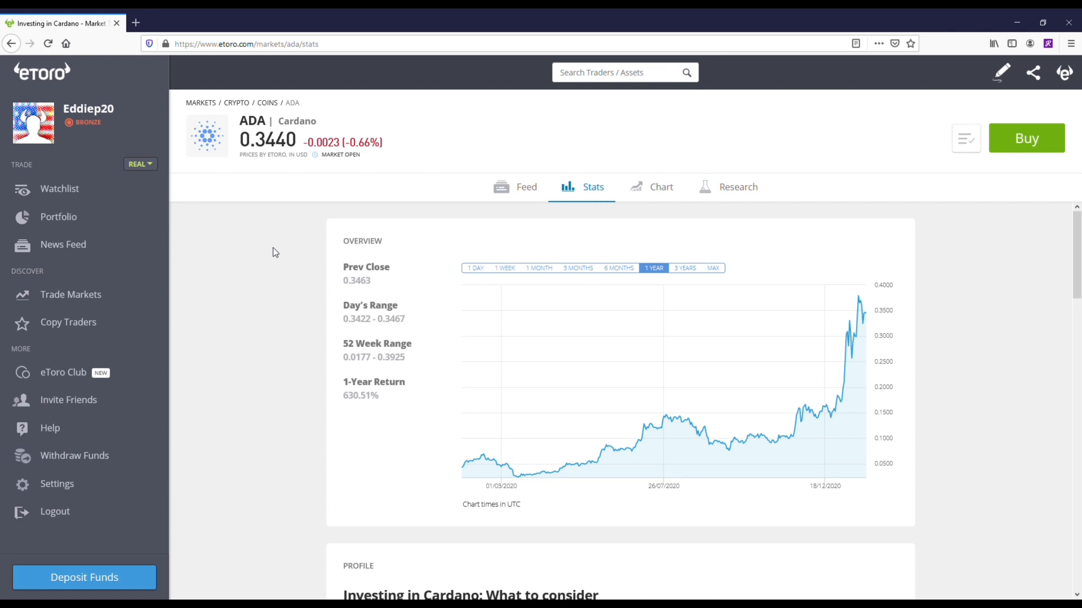
mouse_move(236, 274)
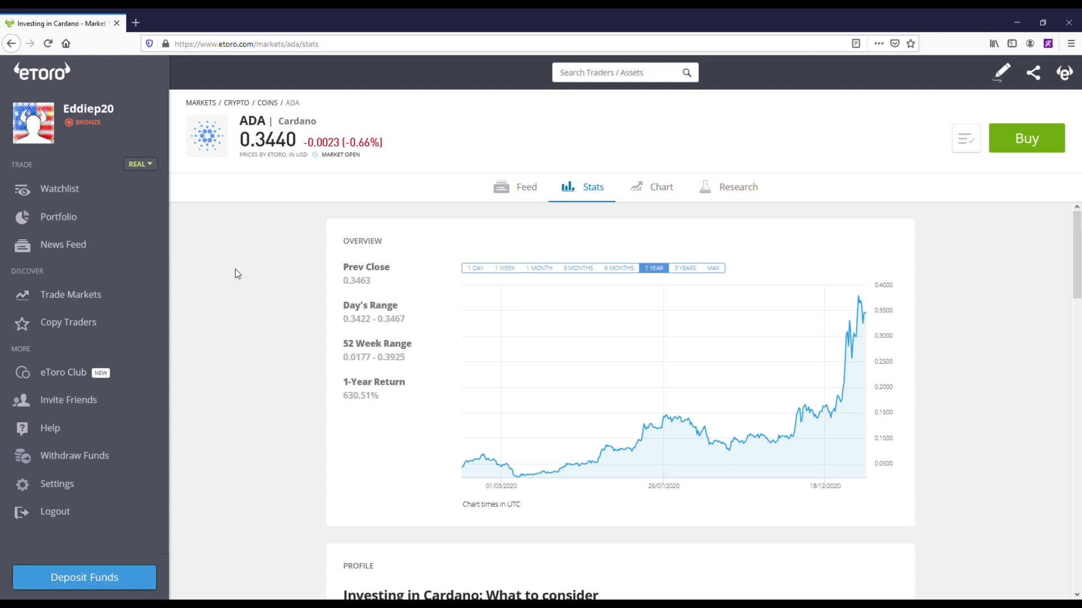
left_click(60, 189)
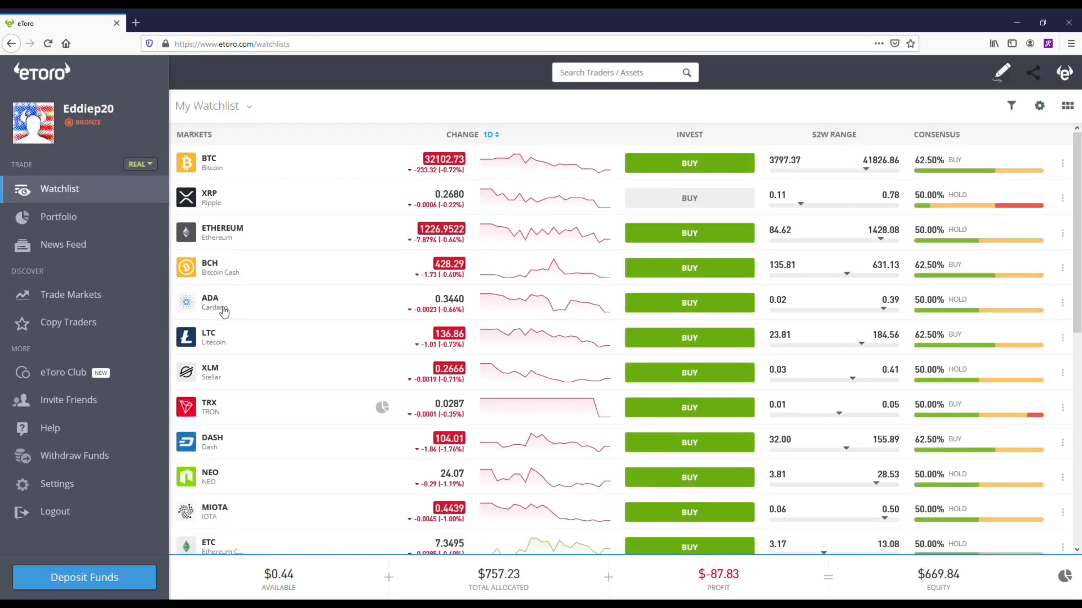
Step: Open TRX, show its Stats with the 1 YEAR chart, then return to Watchlist
scroll("down", 3)
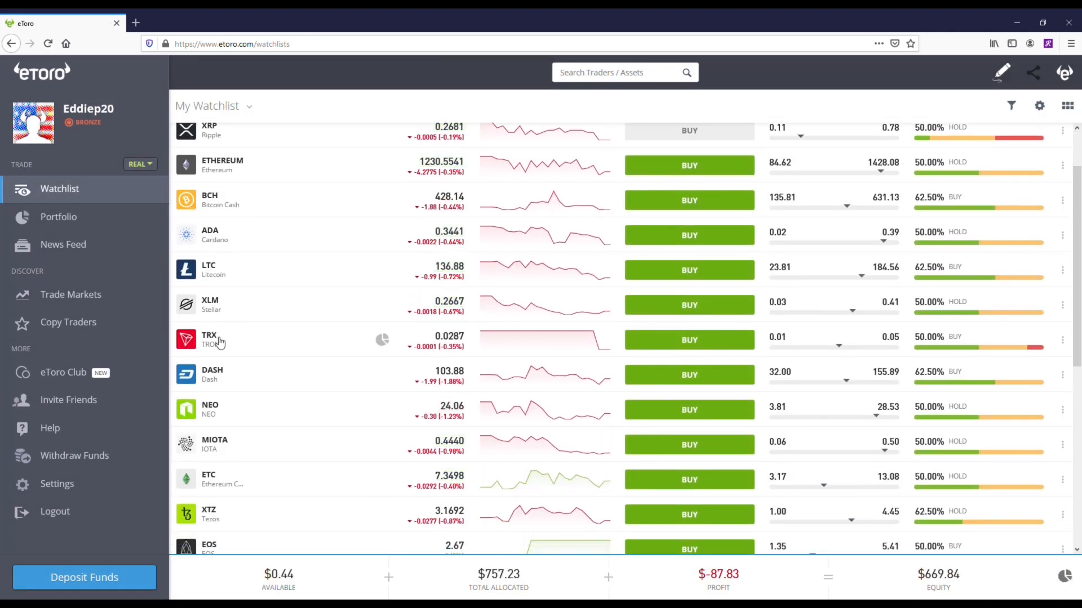
left_click(209, 339)
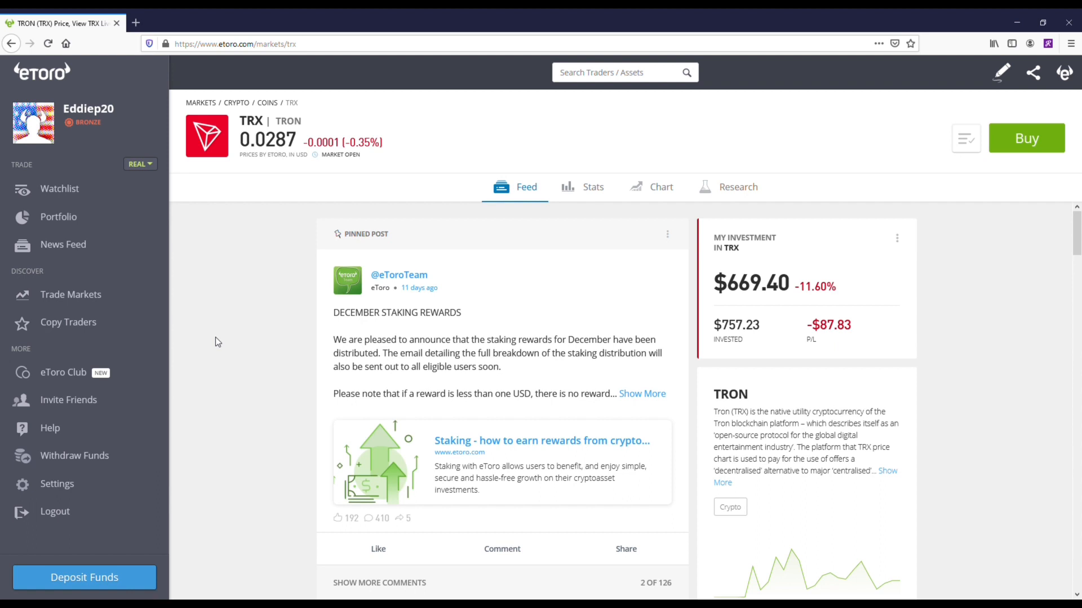
mouse_move(594, 187)
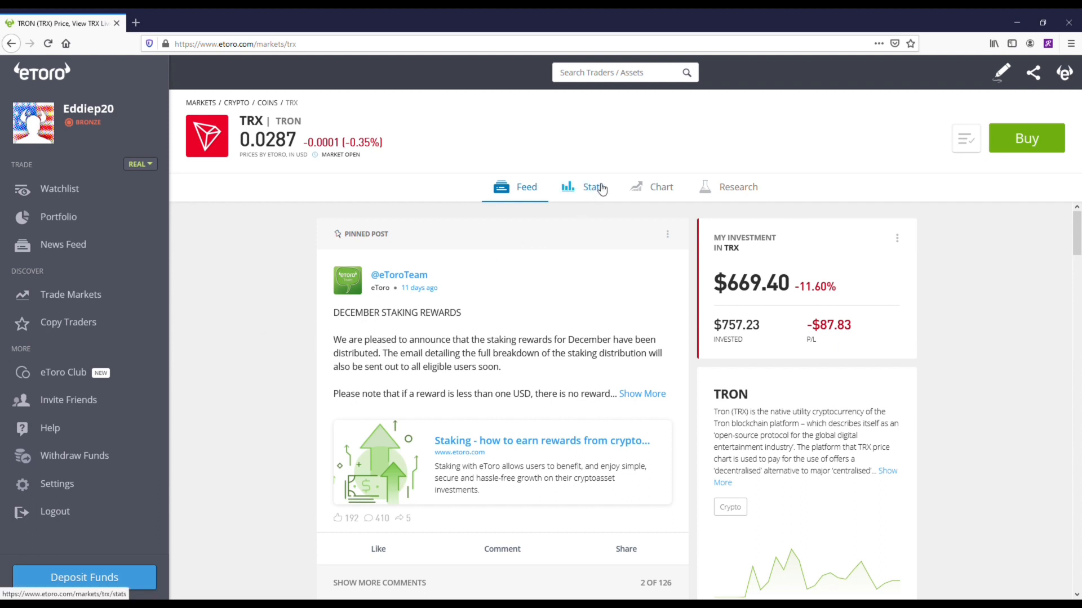
left_click(592, 187)
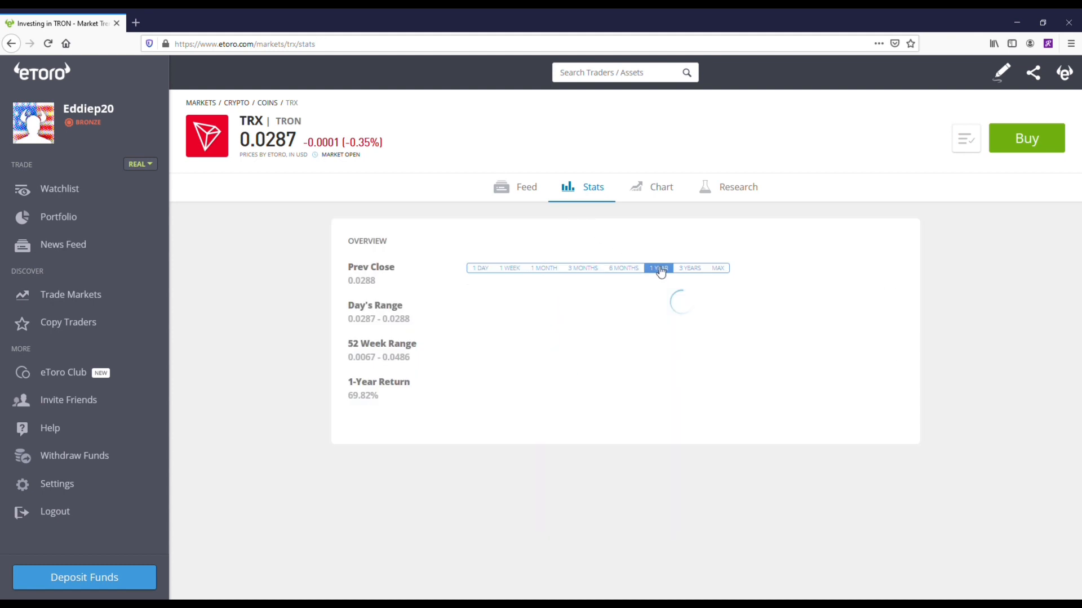
left_click(658, 268)
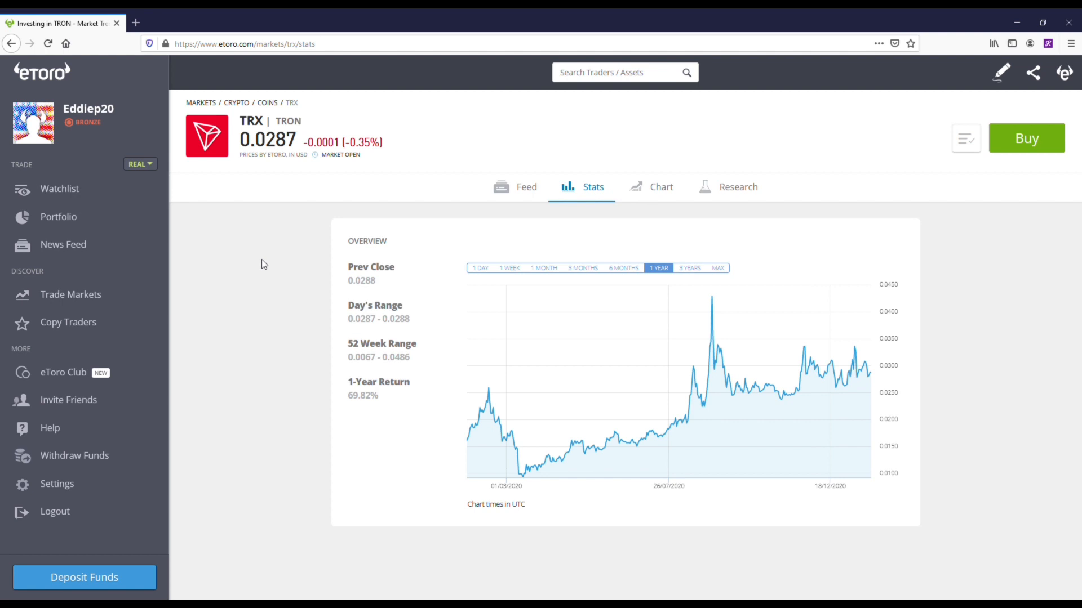
left_click(60, 188)
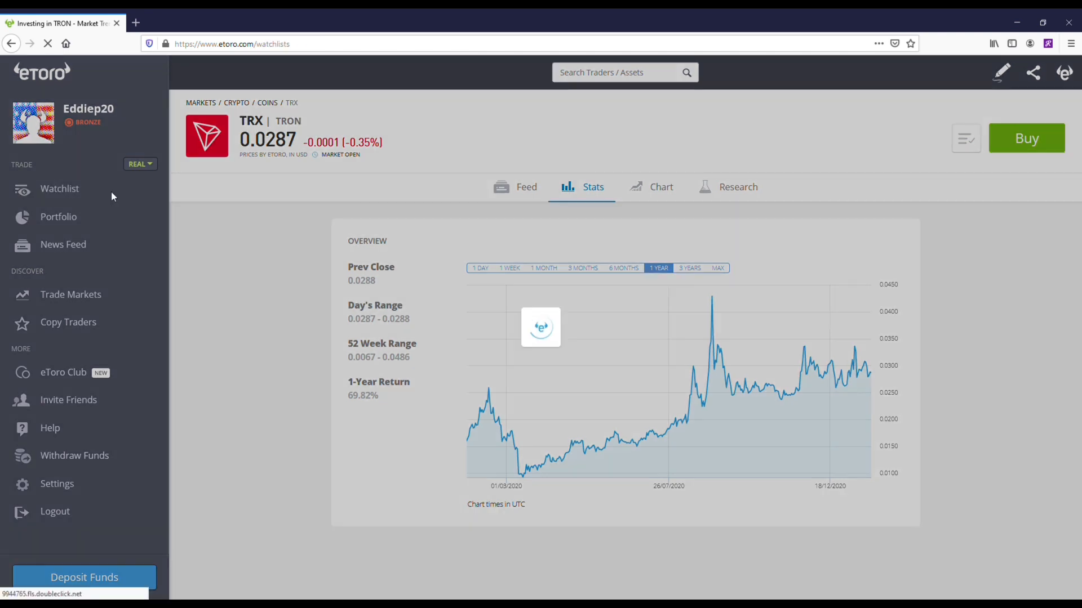
Step: Open XLM, show its Stats with the 1 YEAR chart, then return to Watchlist
left_click(60, 189)
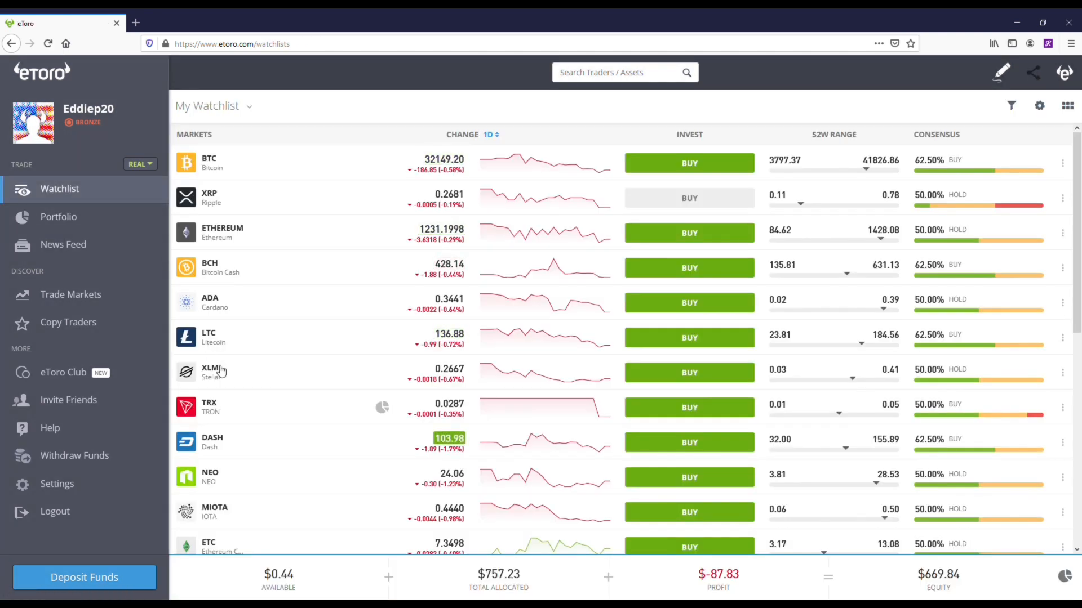
left_click(210, 372)
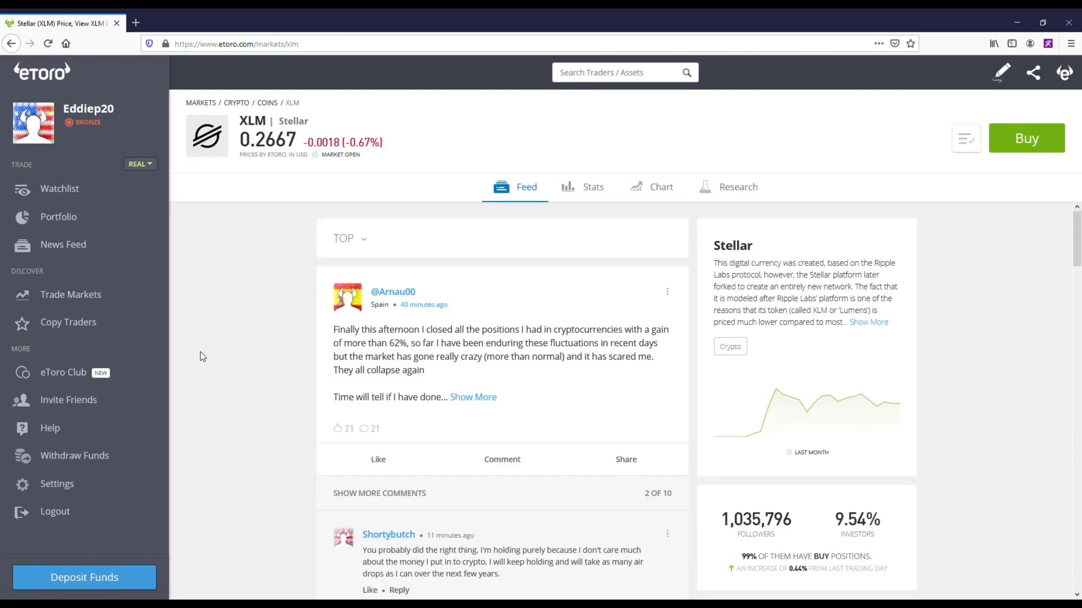
mouse_move(232, 335)
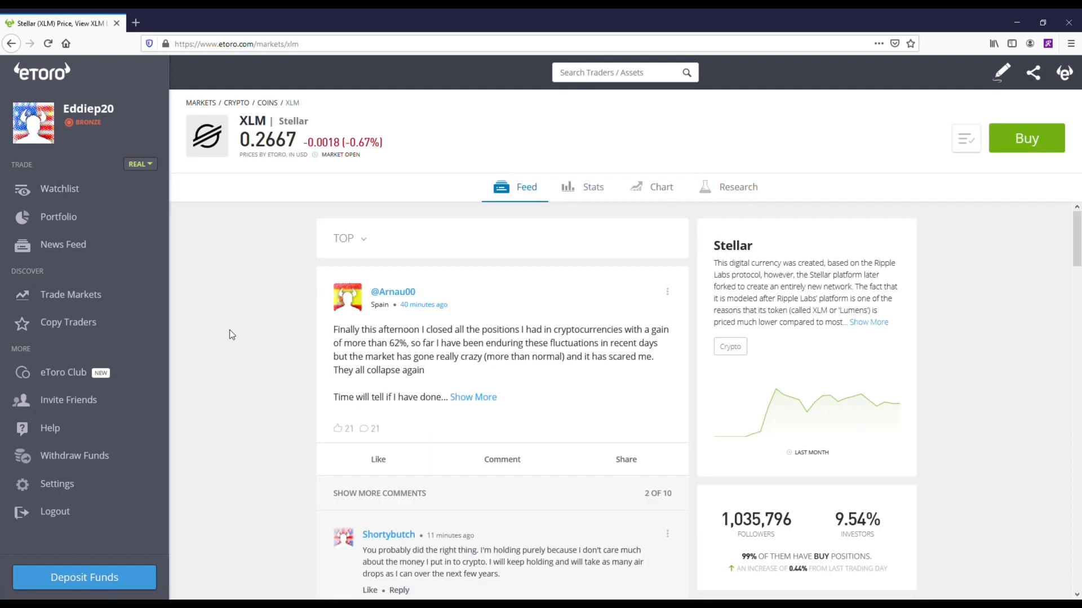
mouse_move(593, 193)
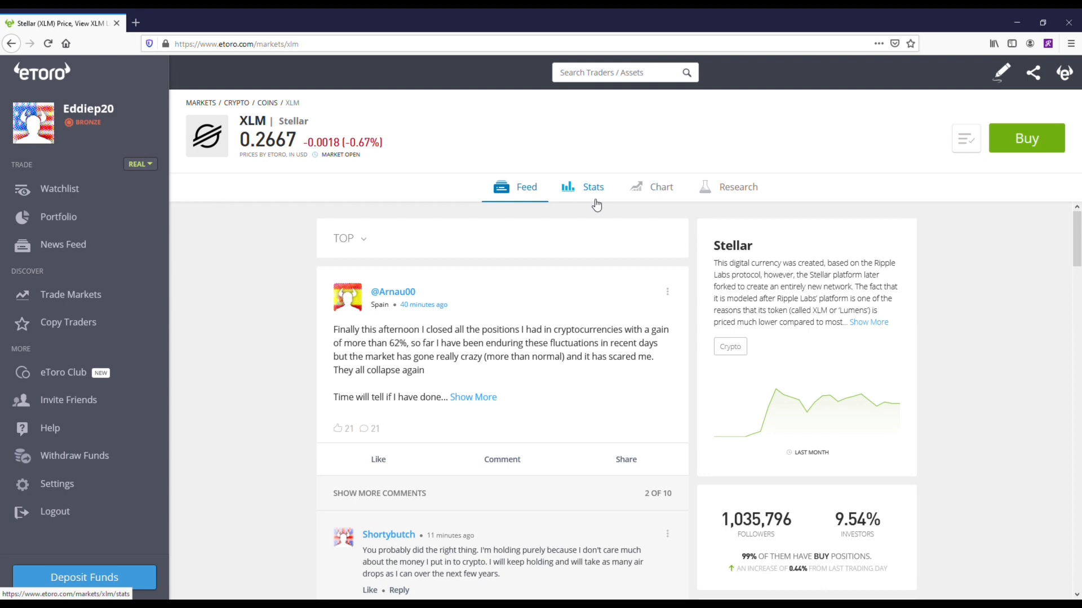
left_click(592, 187)
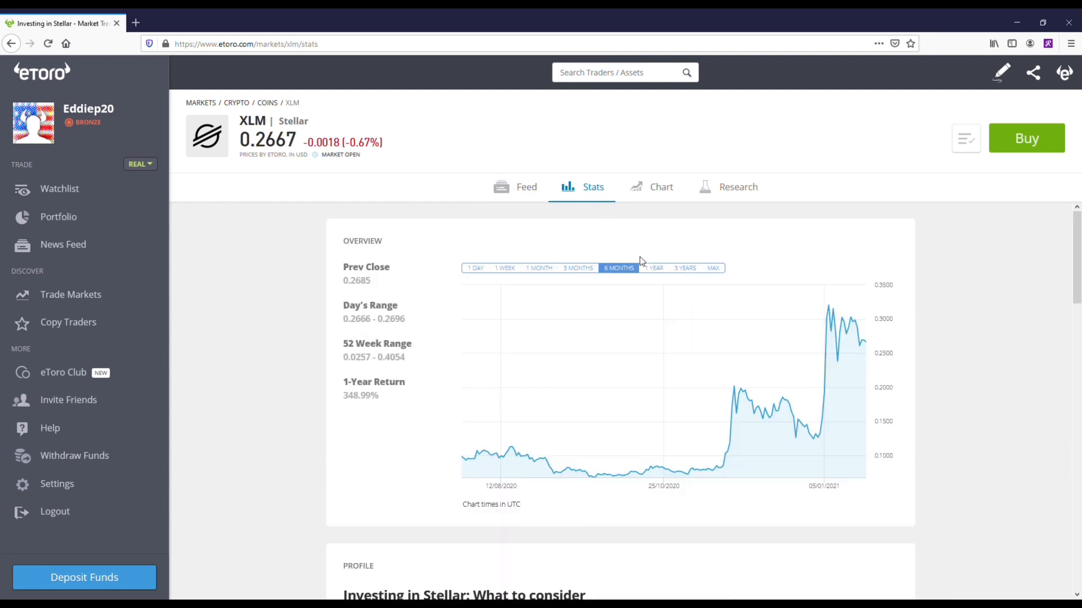
left_click(653, 268)
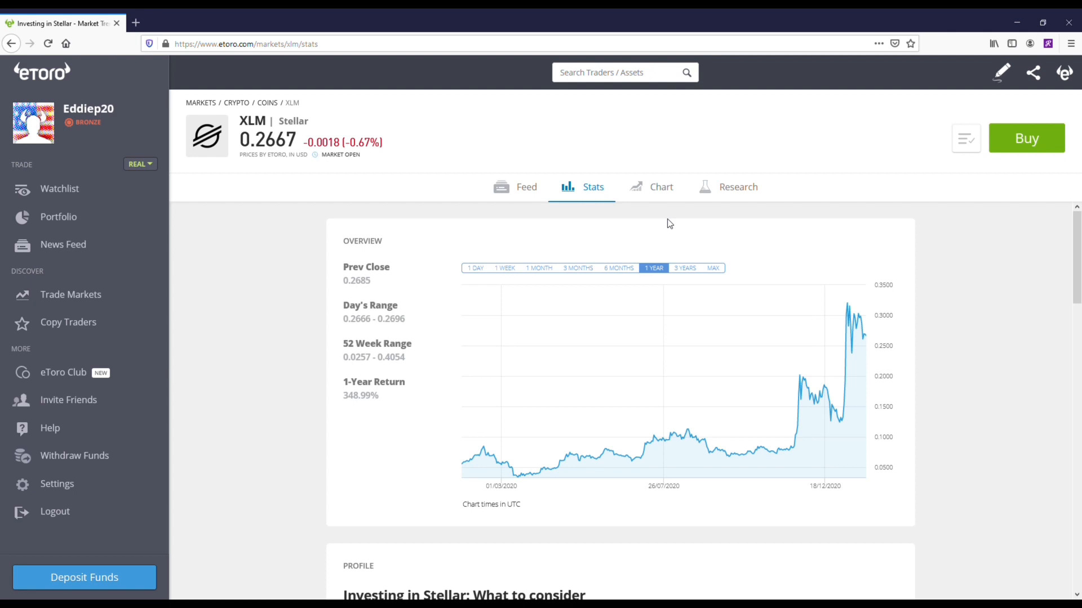
mouse_move(664, 224)
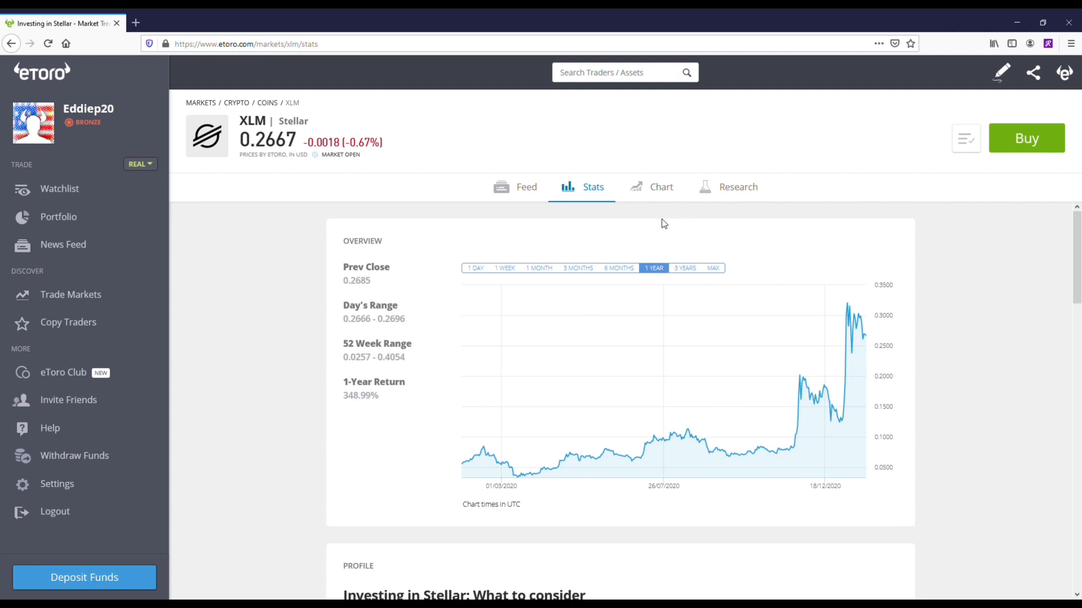
left_click(59, 188)
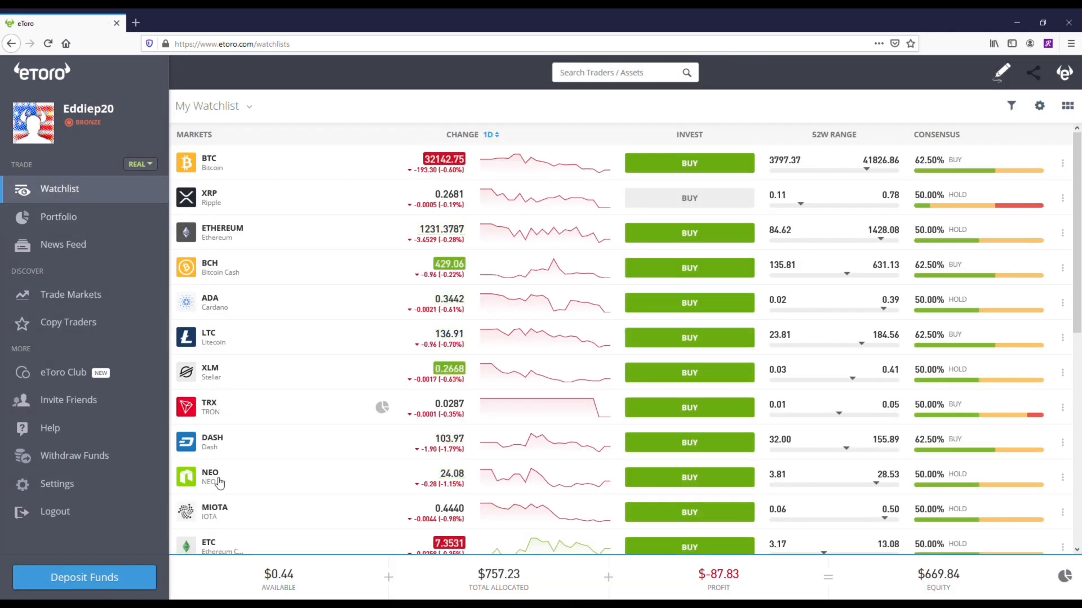
Step: Open NEO, show its Stats with the 1 YEAR chart, then return to Watchlist
left_click(210, 477)
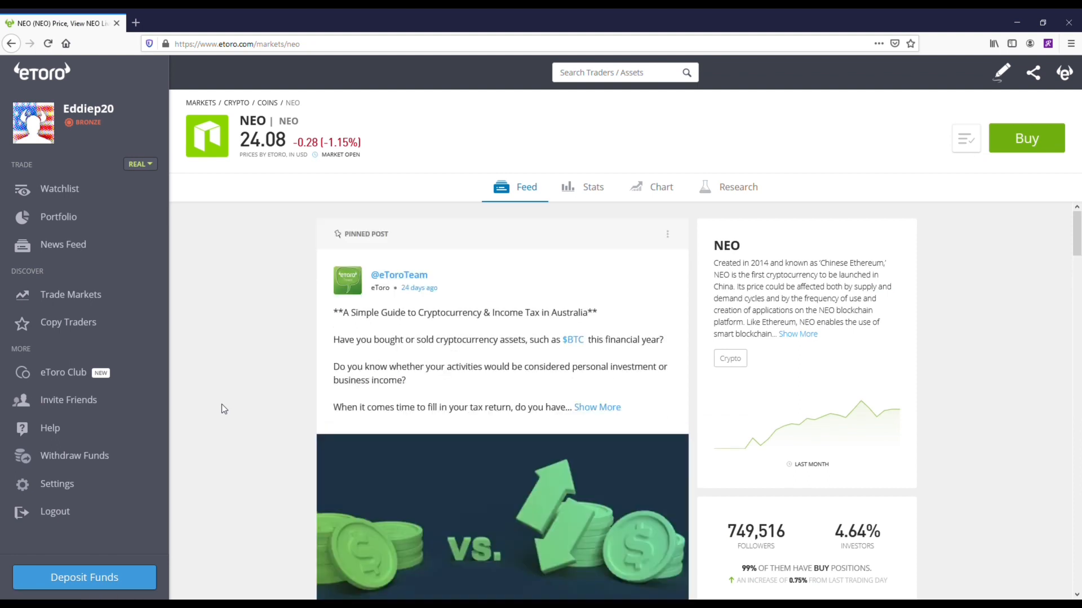
mouse_move(571, 187)
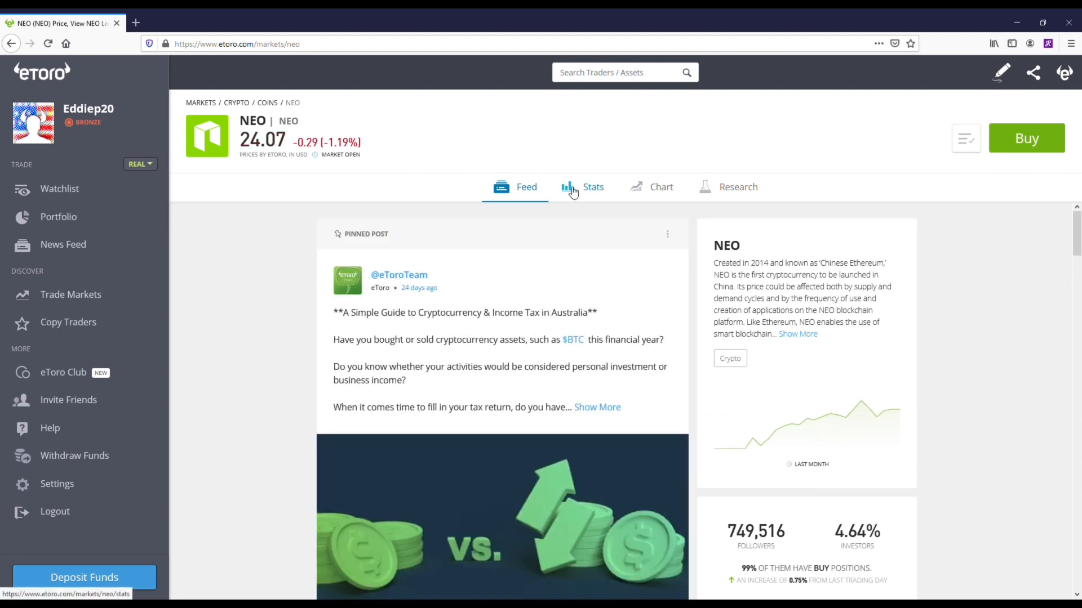
left_click(592, 187)
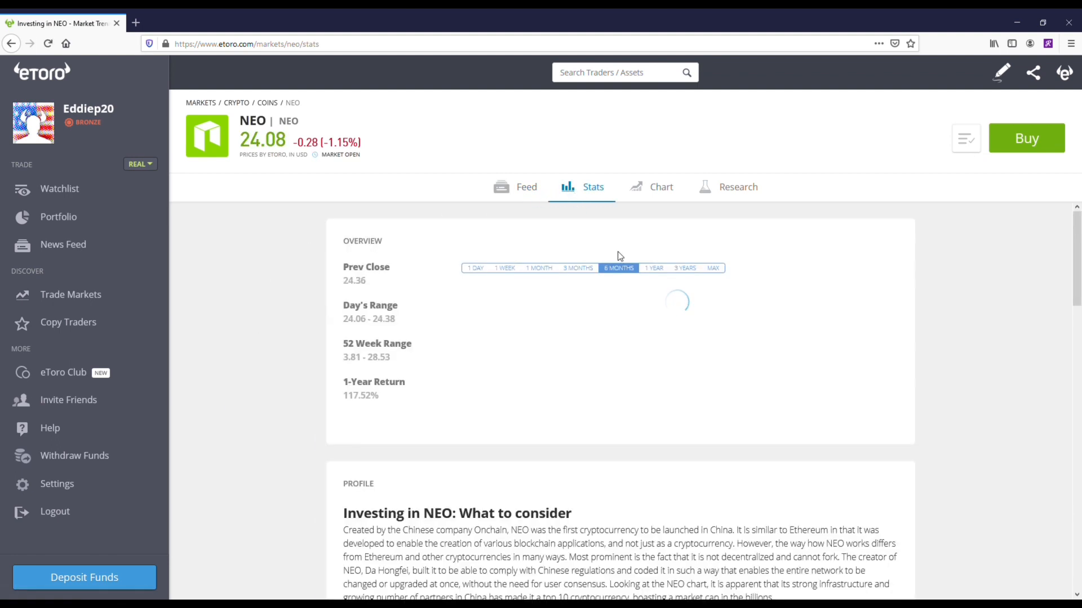
left_click(653, 267)
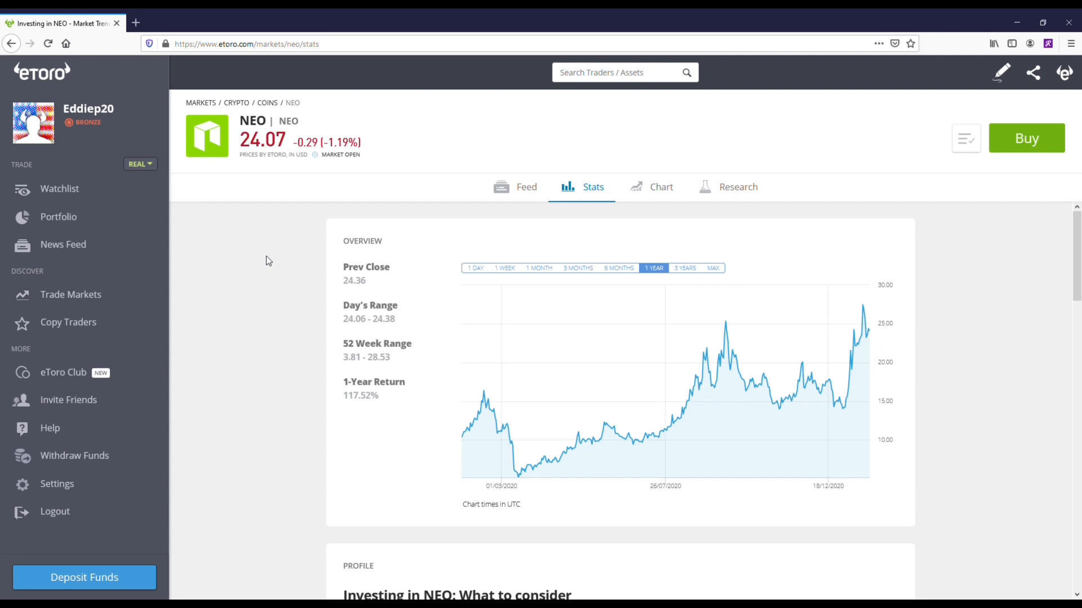
left_click(59, 189)
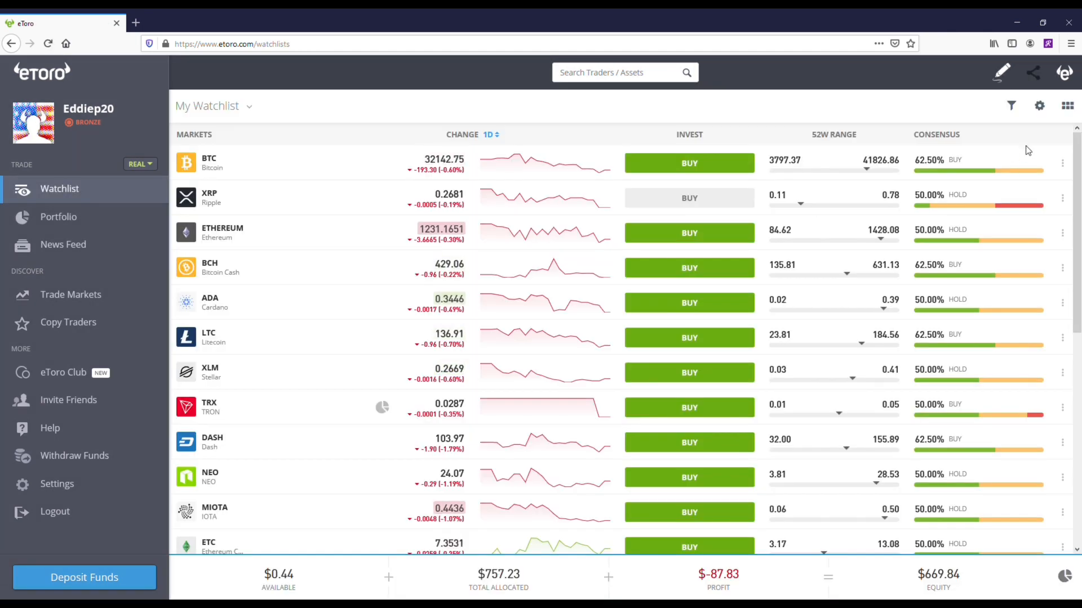